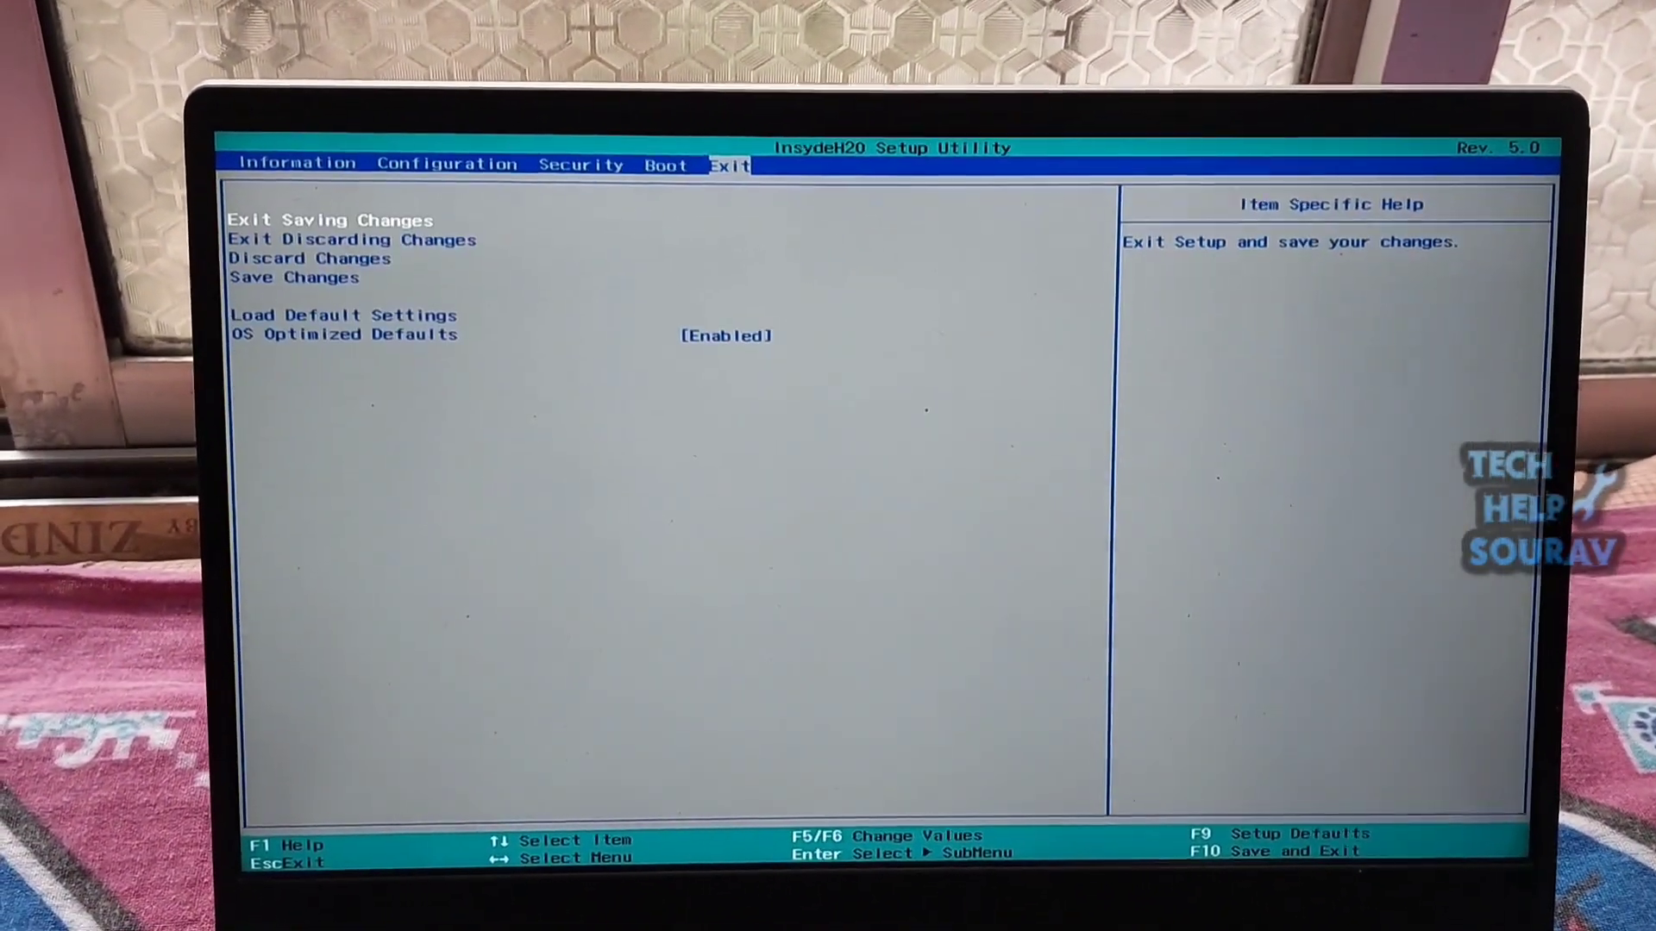
- On the Exit menu, select Load Default Settings to bring up the optimal defaults prompt
{"action": "key", "text": "down"}
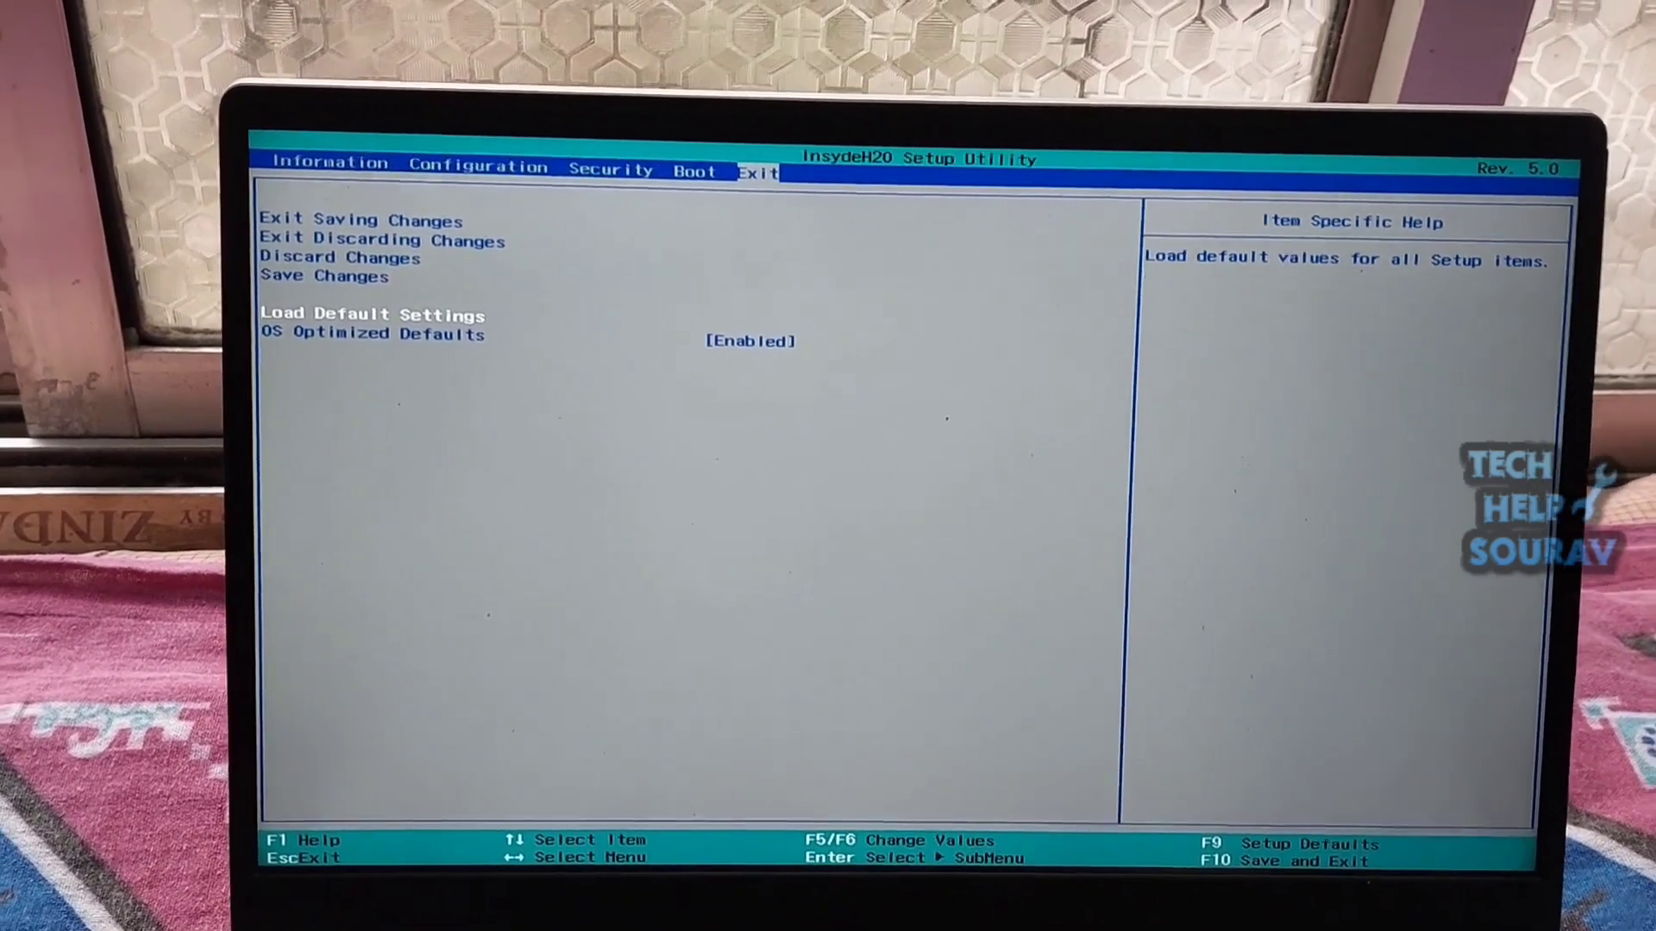
{"action": "key", "text": "Enter"}
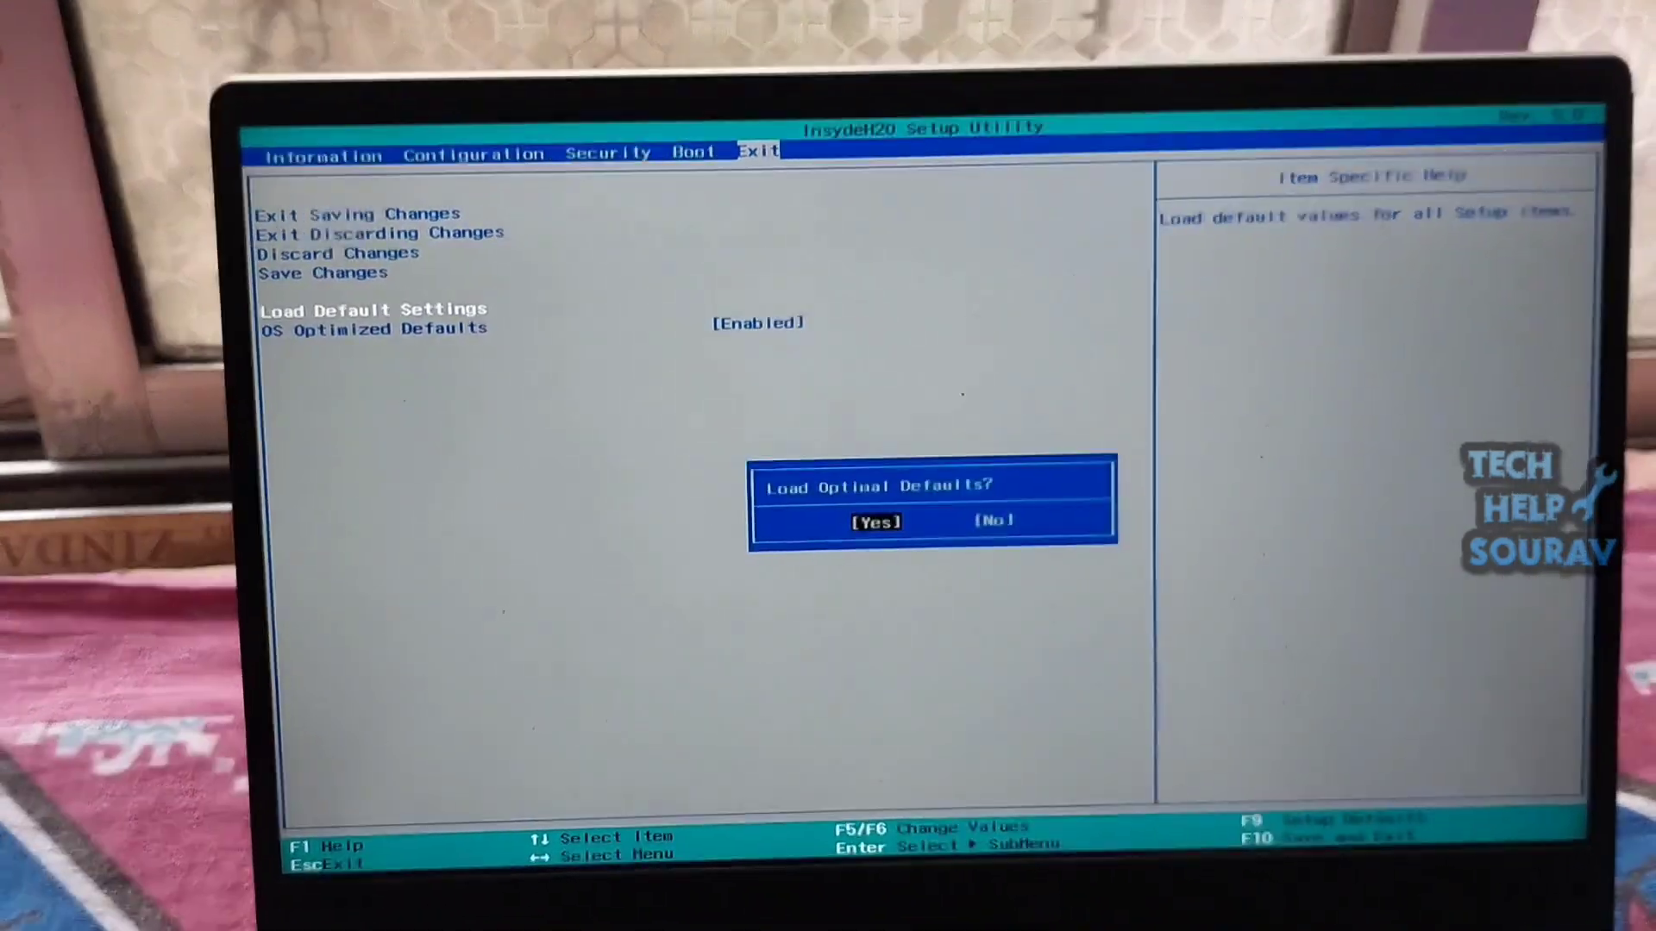